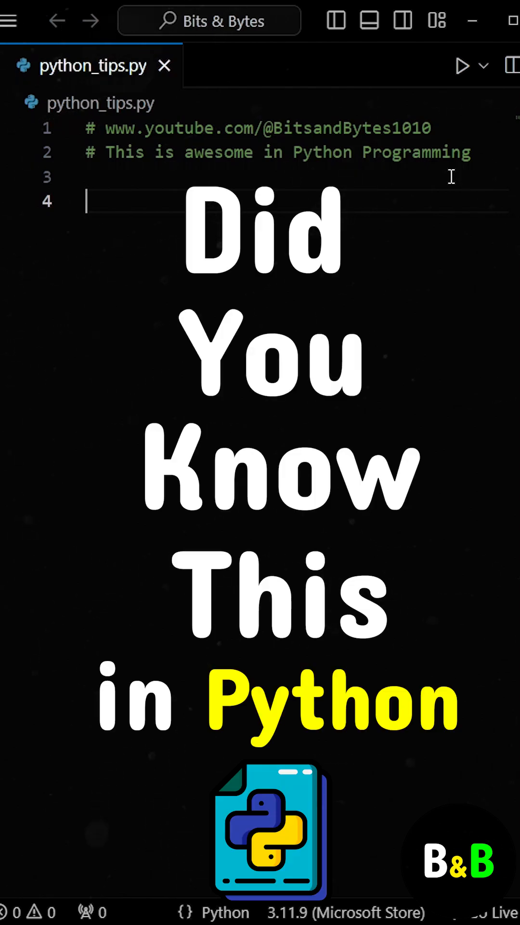
# Write def employee(Name: str) printing Name, then call employee("Mike") and save
pyautogui.write('def employee(Name: str):')
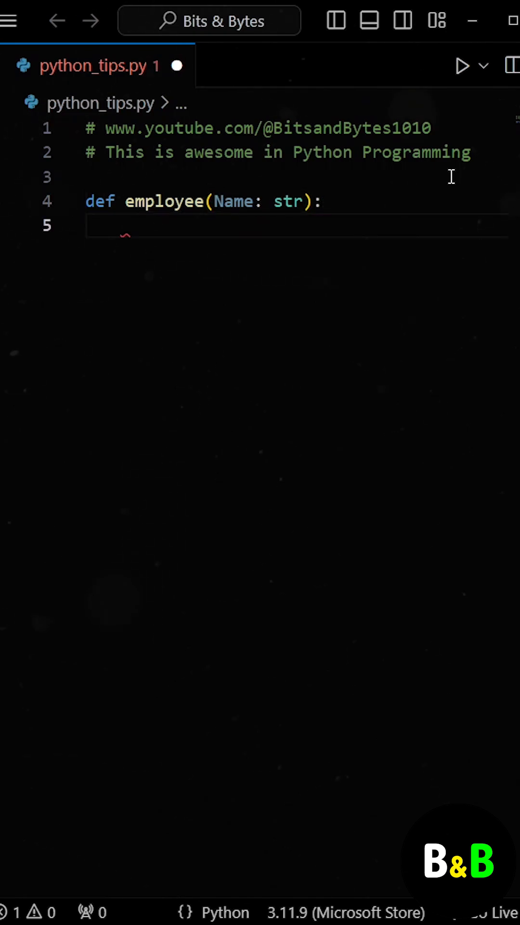
pyautogui.write('print(Name)')
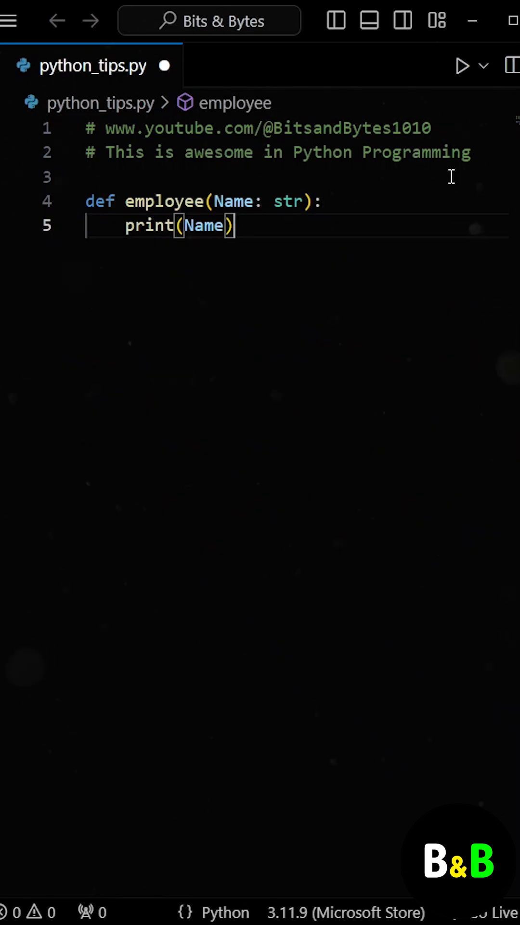
pyautogui.write('employee(')
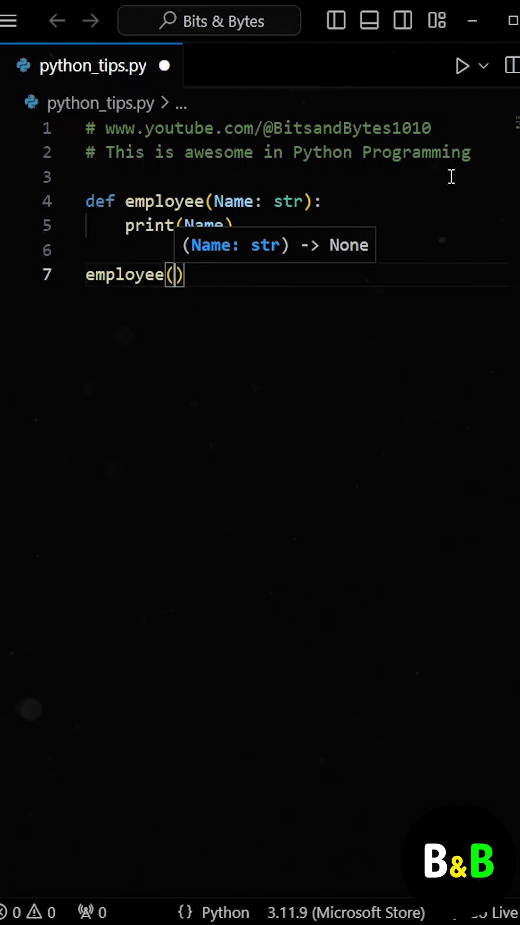
pyautogui.write('"Mike"')
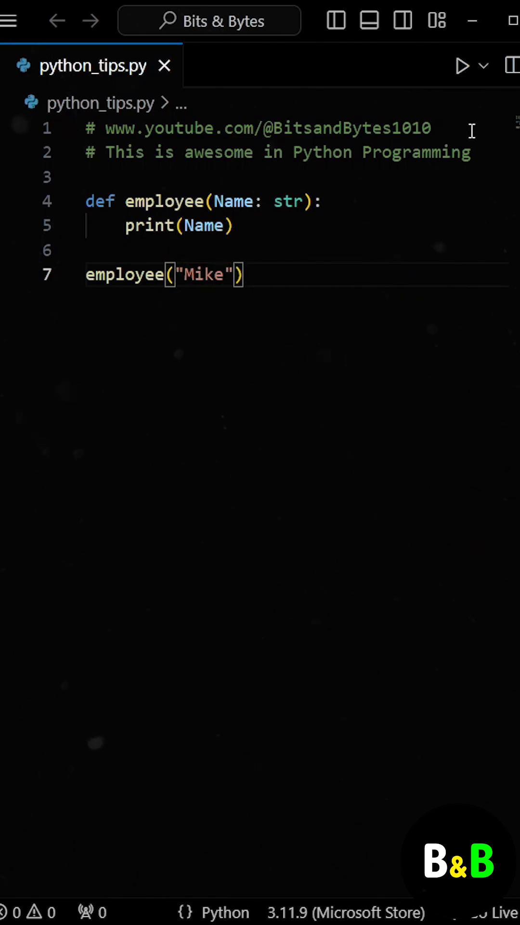
# Run the script to print Mike, then add an employee("Jacob") call
pyautogui.click(463, 65)
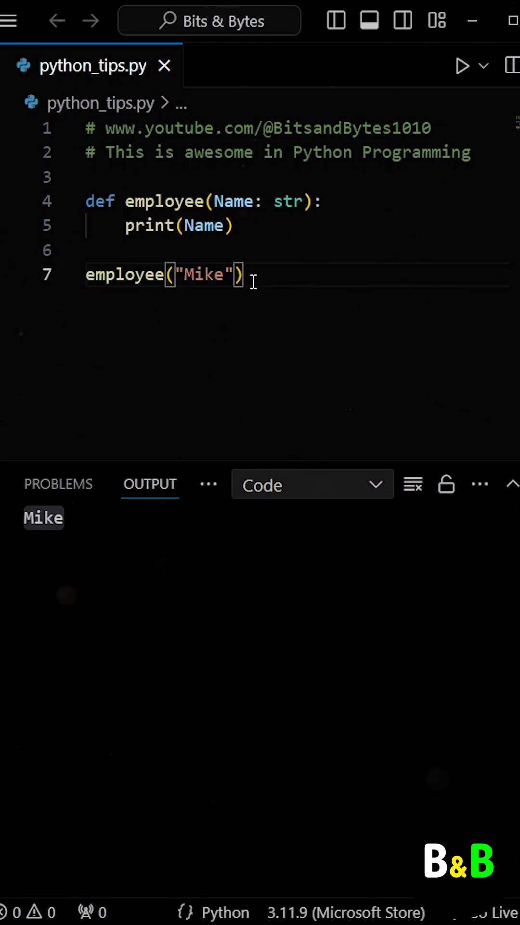
pyautogui.write('employee("Jacob")')
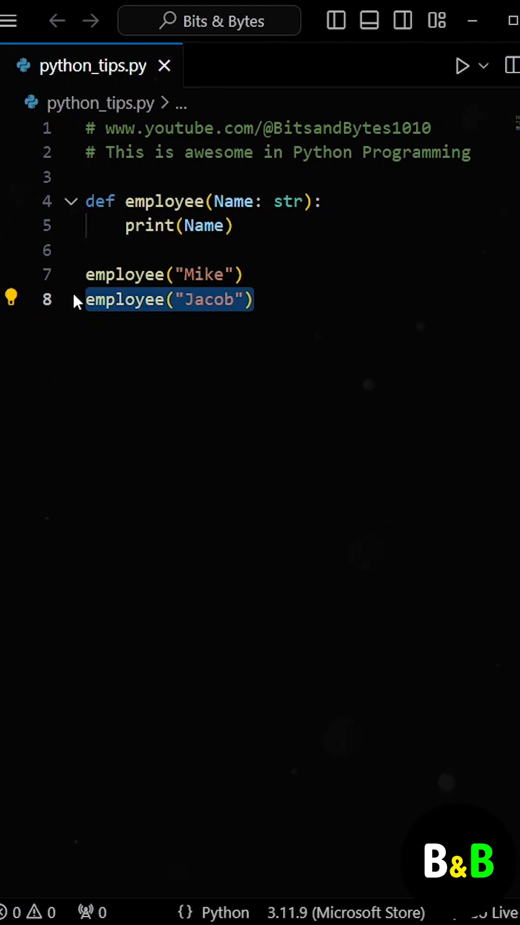
# Add 'return employee' under print(Name), replacing the separate Jacob call
pyautogui.write('re')
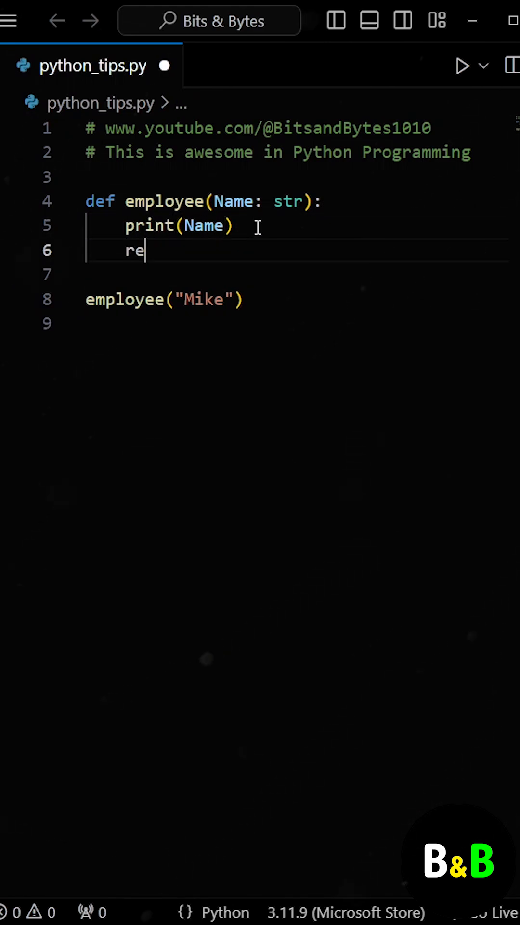
pyautogui.write('turn employee')
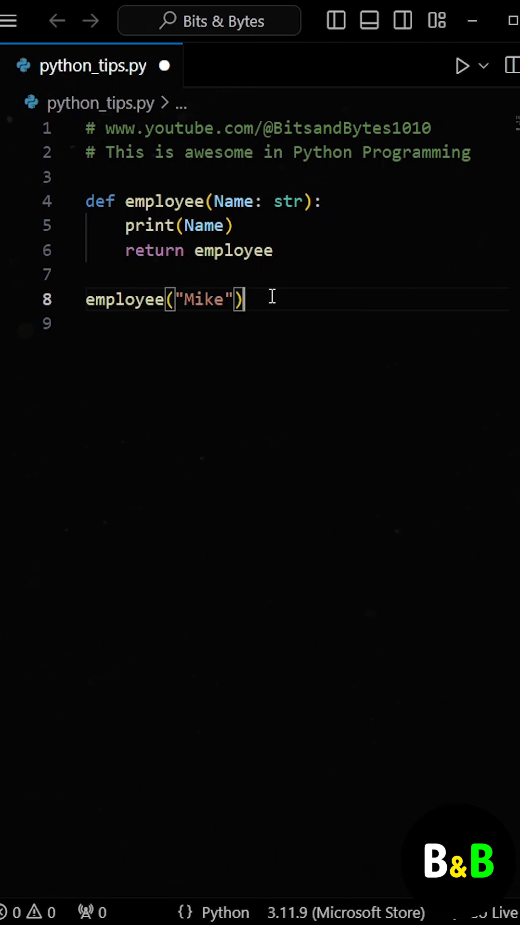
# Chain the call as employee("Mike")("Jacob")("Adam") and run it to print all three names
pyautogui.write('("J"')
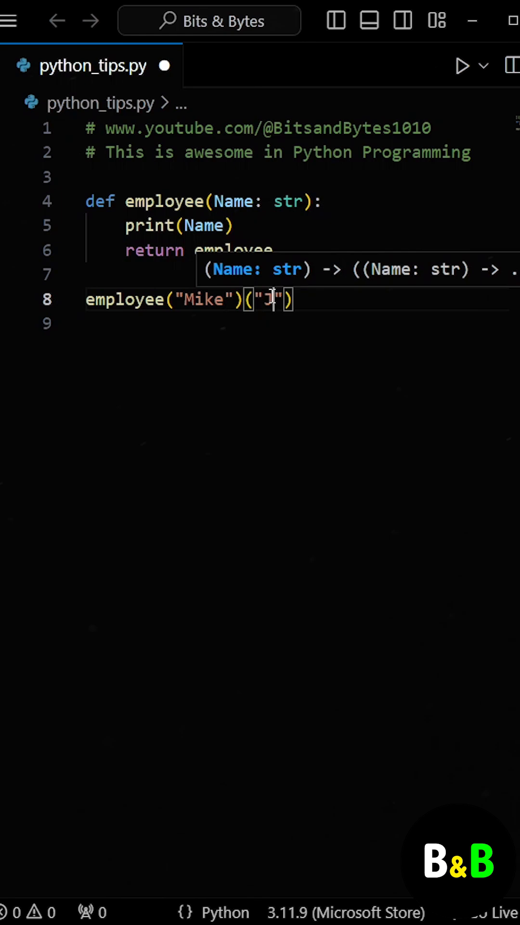
pyautogui.write('acob")(')
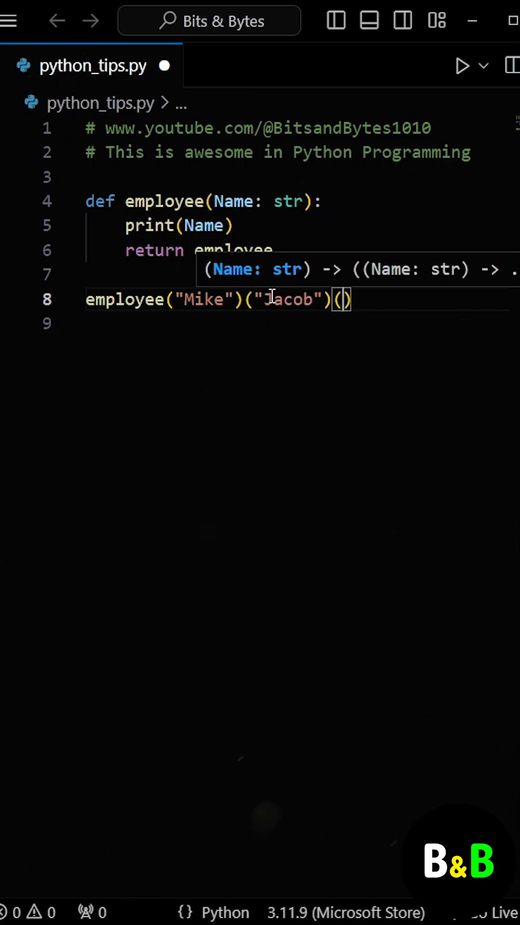
pyautogui.write('"Adam"')
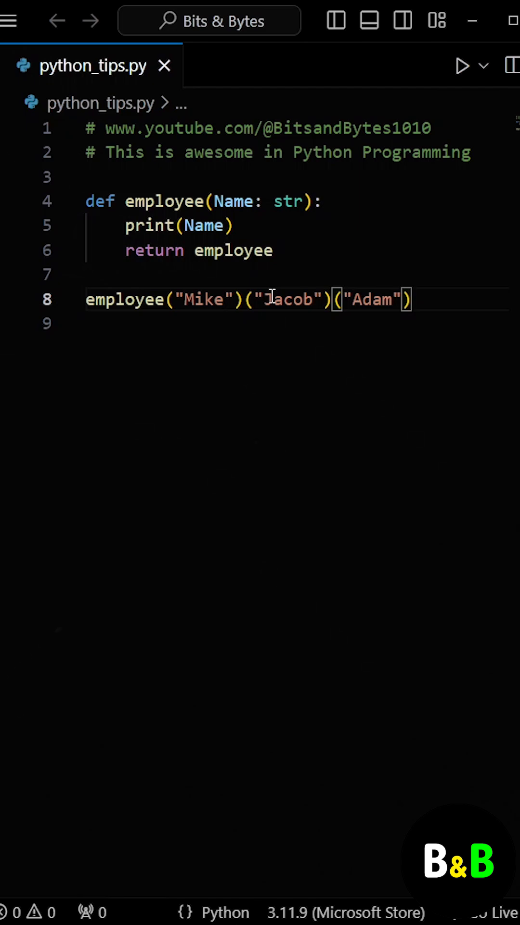
pyautogui.click(463, 65)
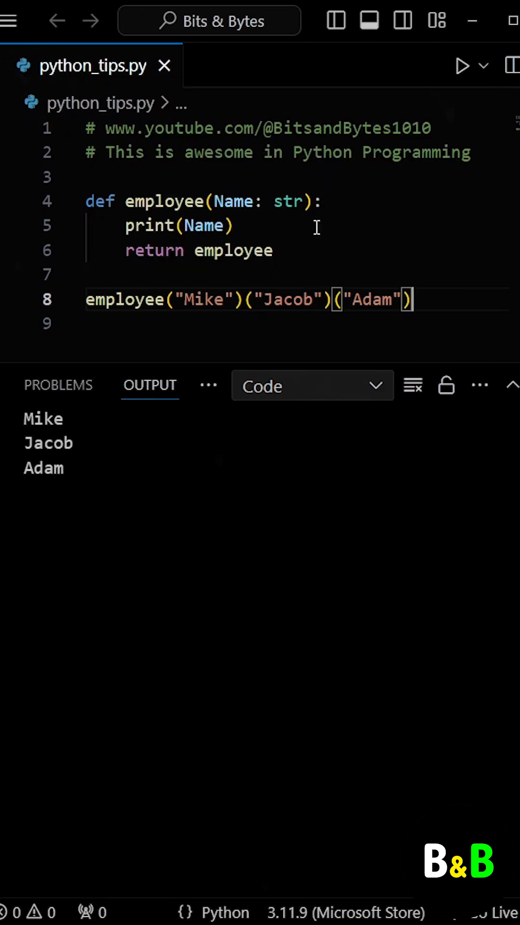